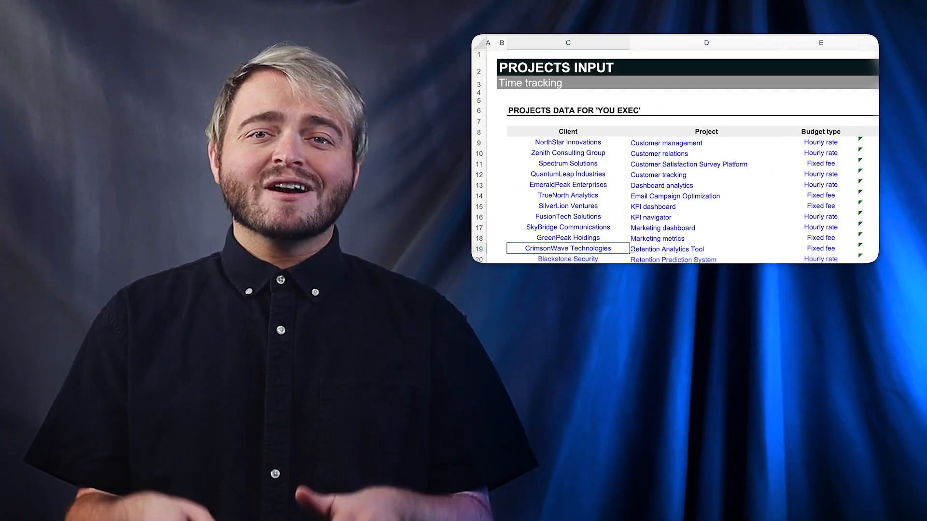
# Scroll the workbook and flip between the Clients and Projects sheets
pyautogui.scroll(-3)
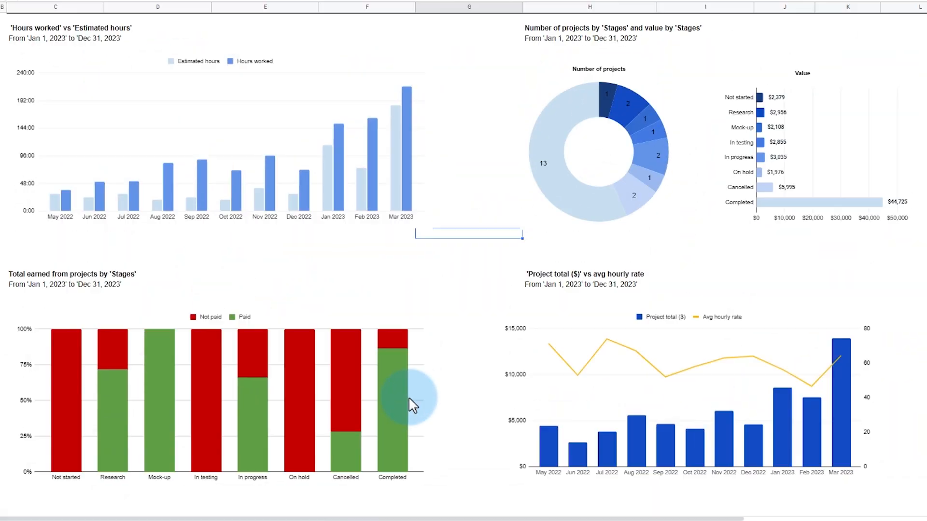
pyautogui.click(328, 513)
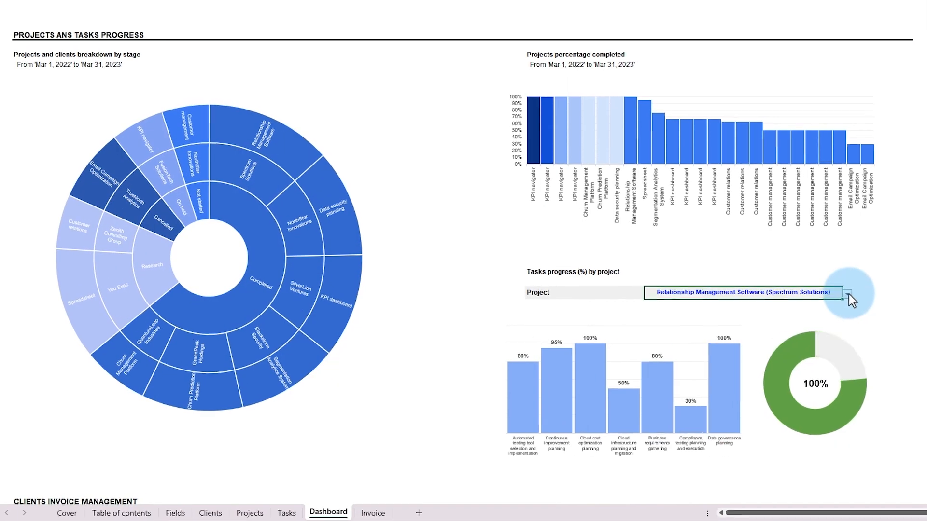
pyautogui.scroll(-3)
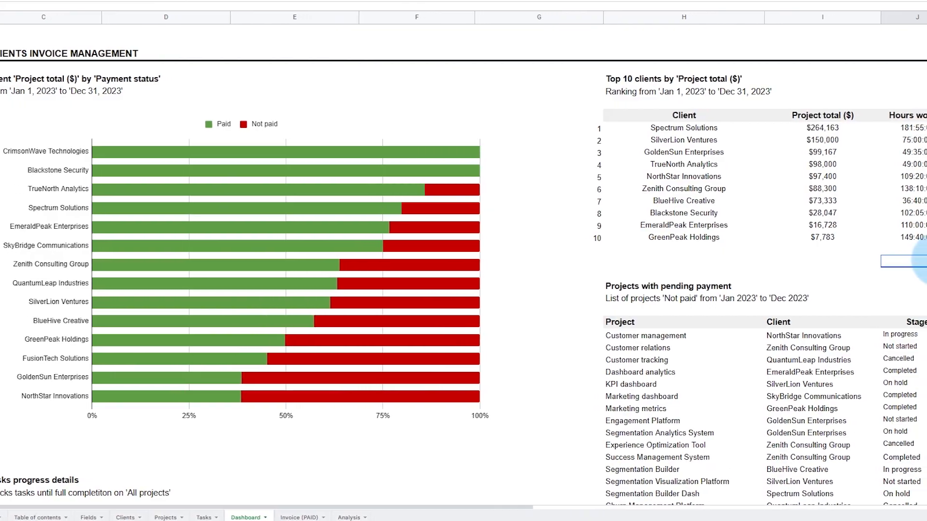
pyautogui.click(214, 505)
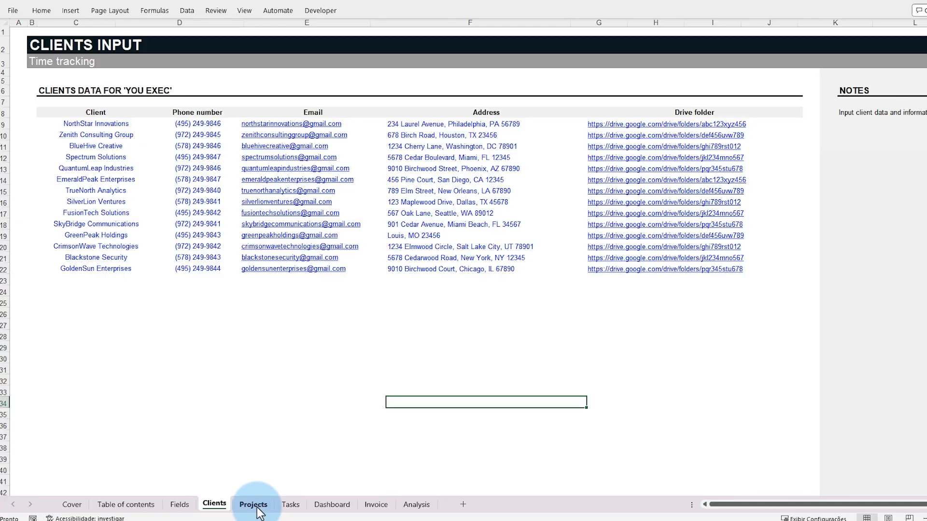
pyautogui.click(289, 503)
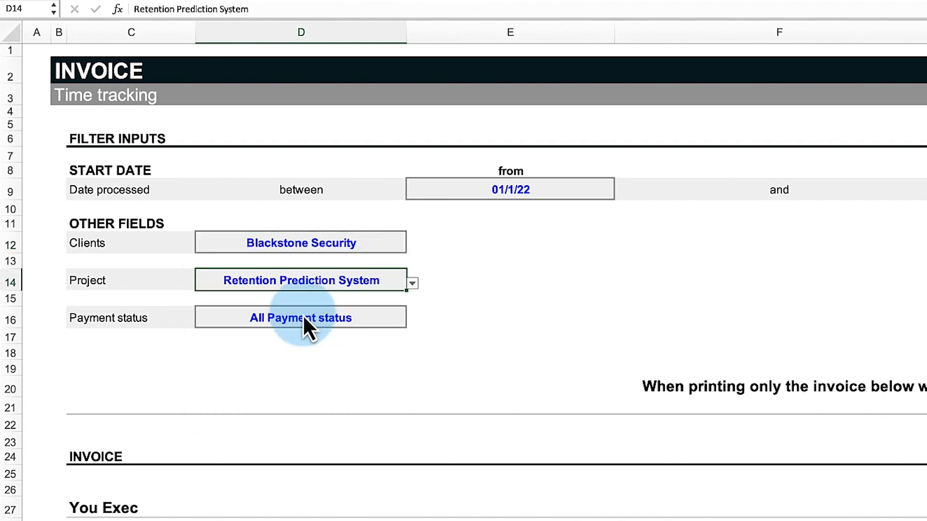
# Choose the invoice payment status, switch the dashboard client filter, and change the tasks-progress project
pyautogui.click(300, 318)
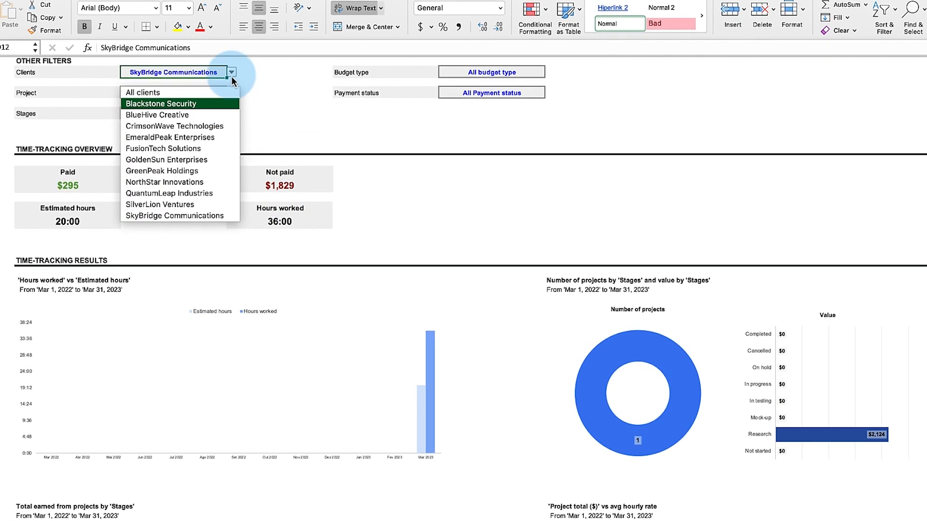
pyautogui.click(174, 126)
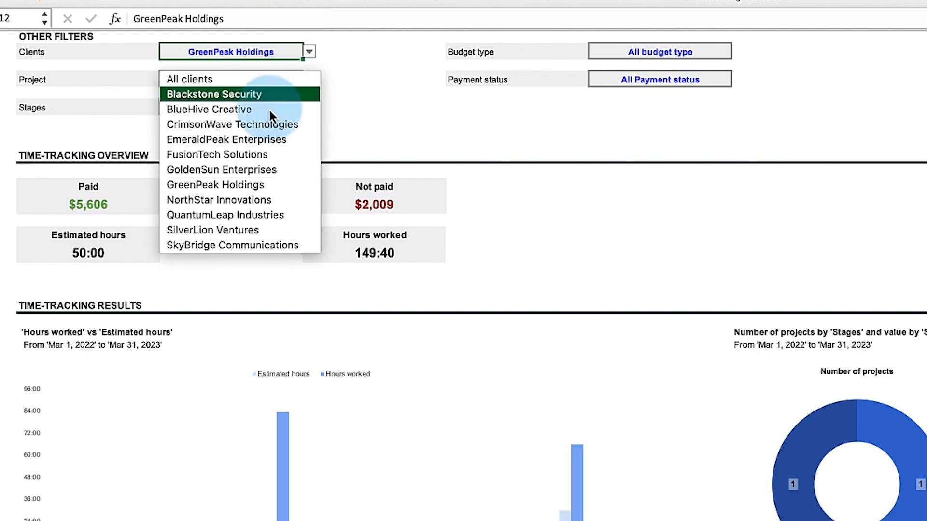
pyautogui.click(211, 229)
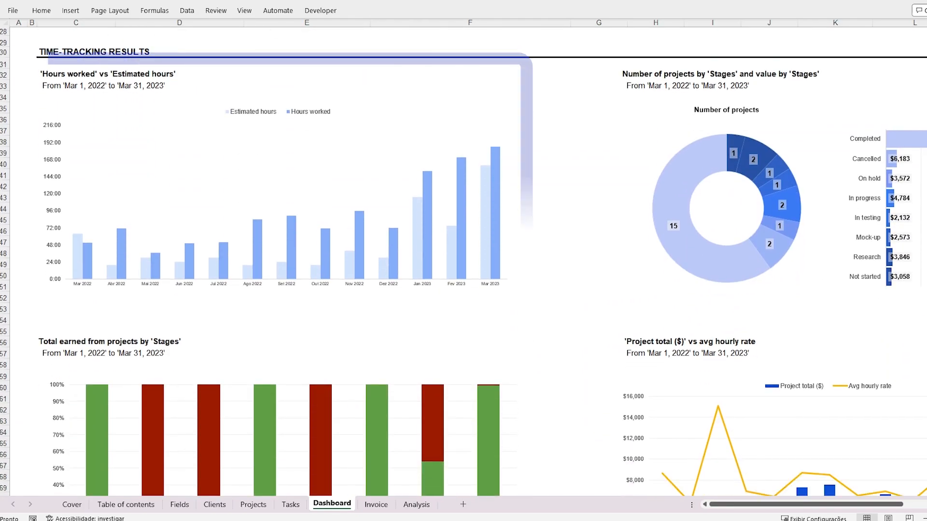
pyautogui.scroll(-3)
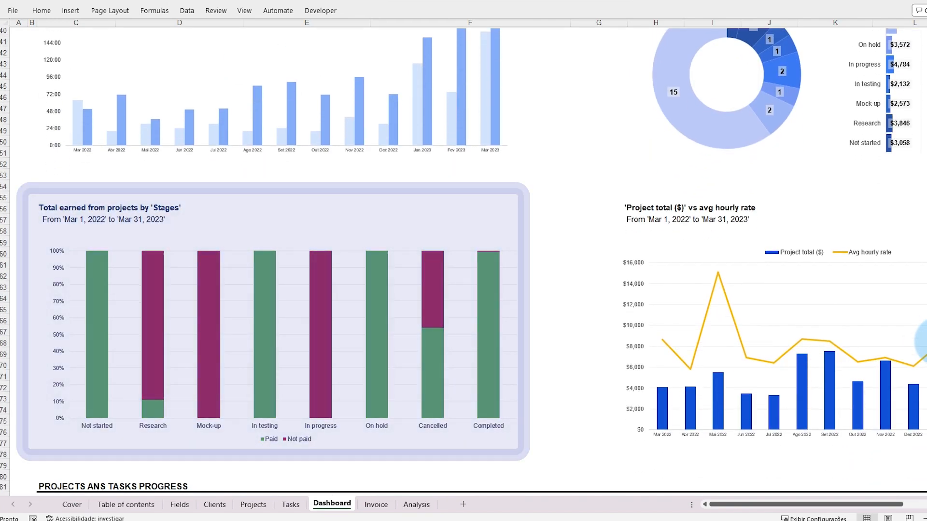
pyautogui.scroll(-3)
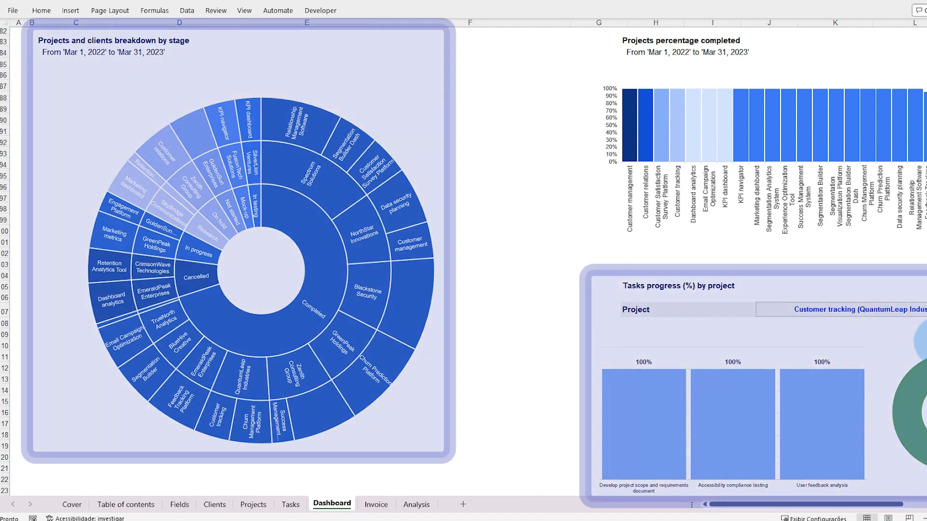
pyautogui.click(376, 504)
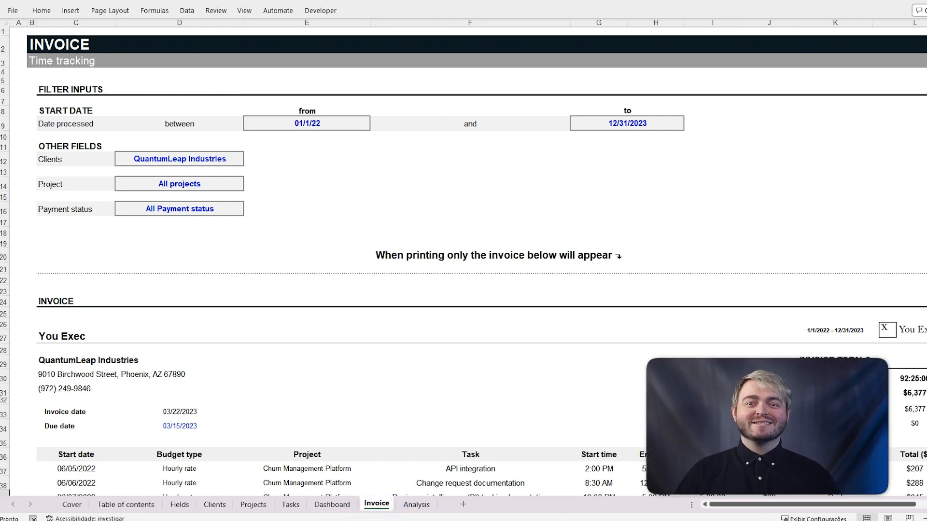
# Visit the Clients, Tasks and Projects sheets in turn, ending on Fields
pyautogui.click(214, 504)
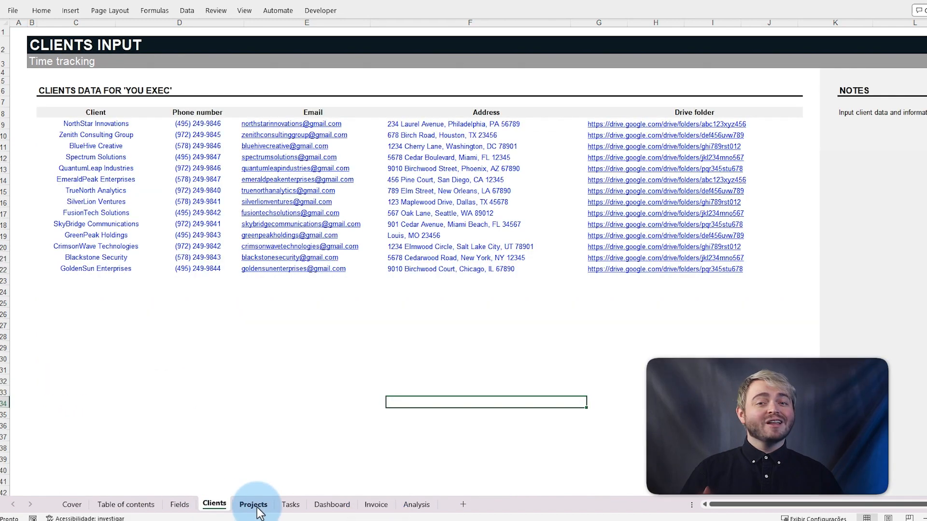
pyautogui.click(290, 503)
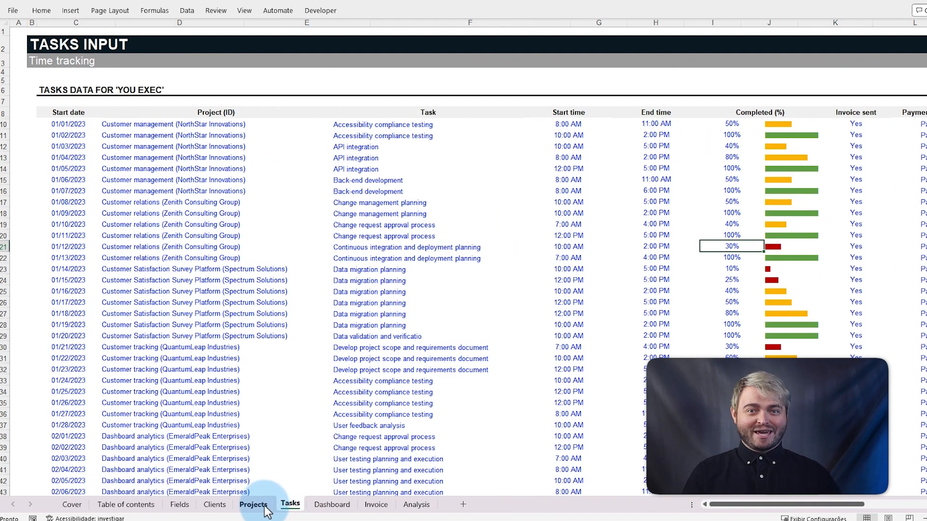
pyautogui.click(253, 504)
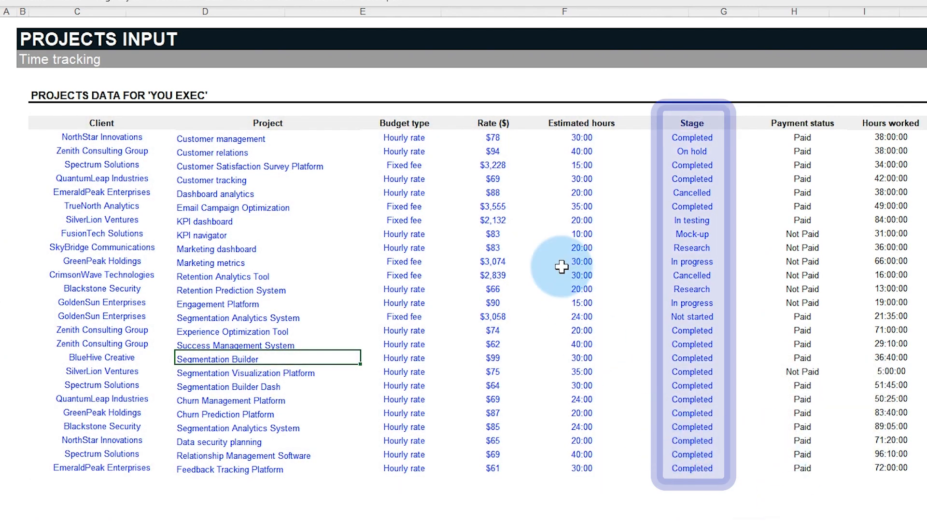
pyautogui.click(403, 137)
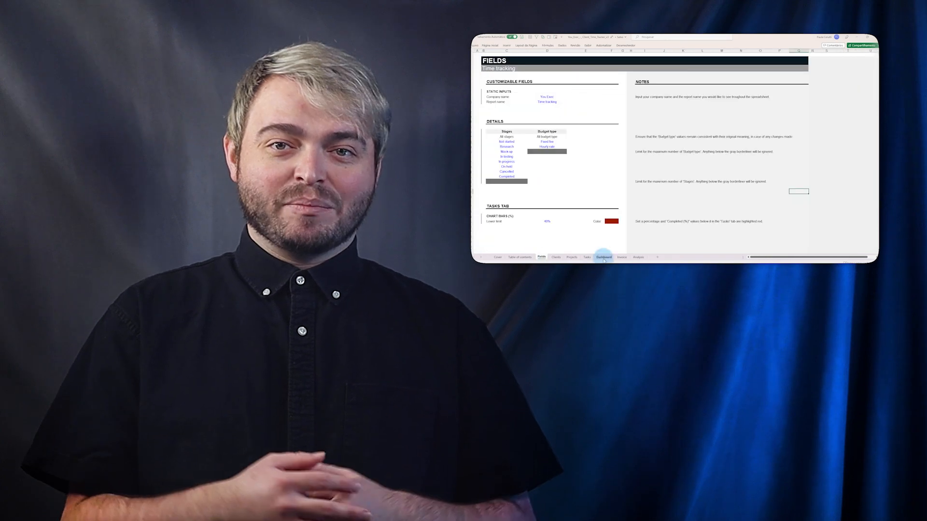
# Follow the Table of contents' Dashboard link to the Dashboard filters
pyautogui.click(571, 256)
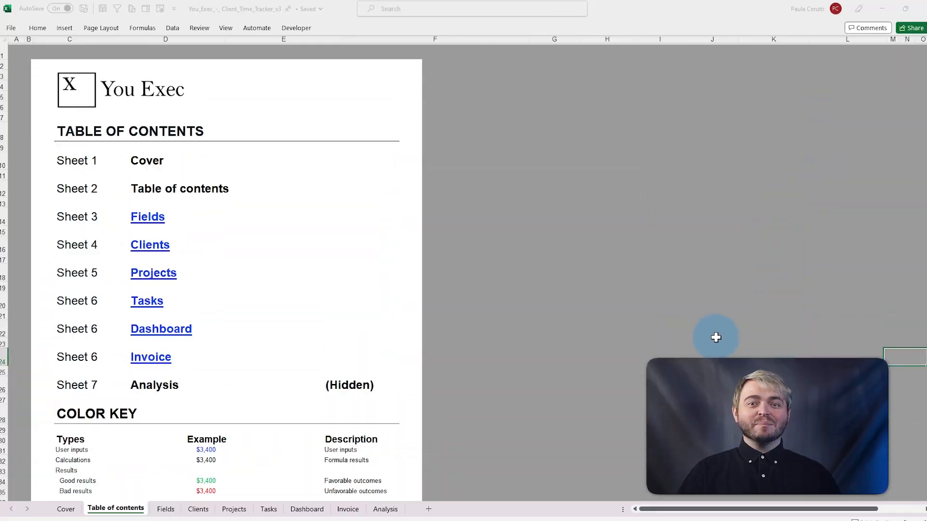
pyautogui.click(161, 329)
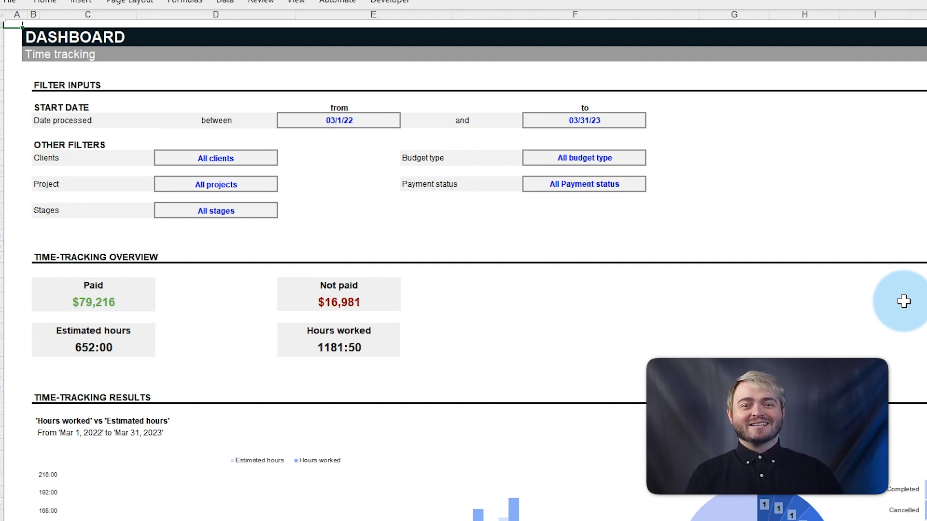
# Replace the Dashboard start date with 03/1/23
pyautogui.click(338, 120)
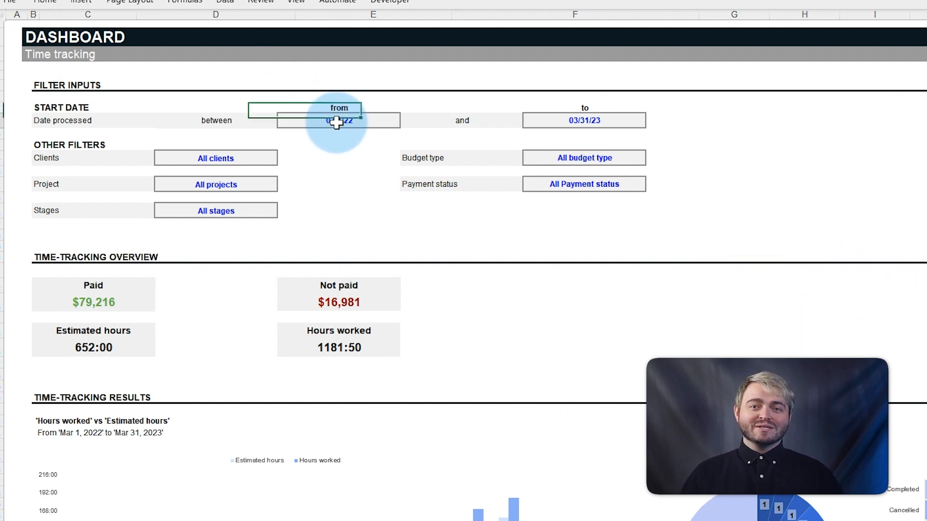
pyautogui.write('01/')
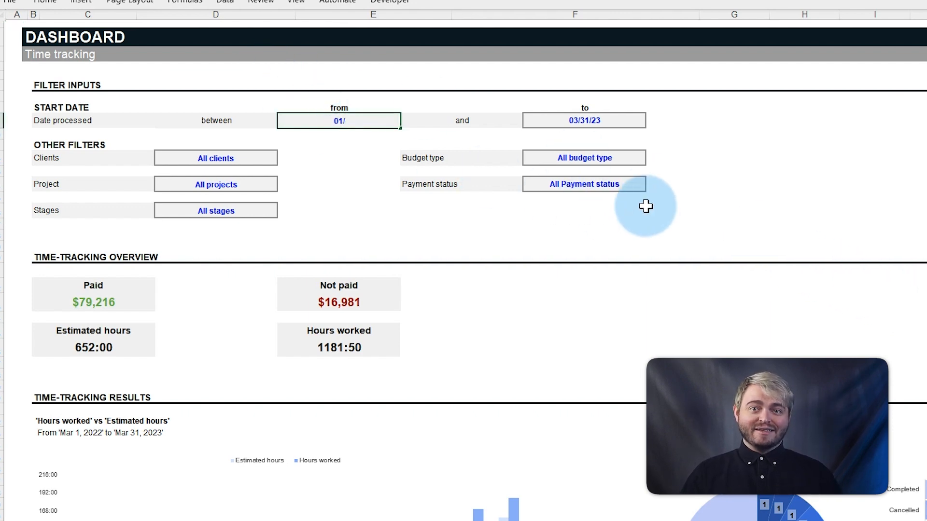
pyautogui.write('03/1/23')
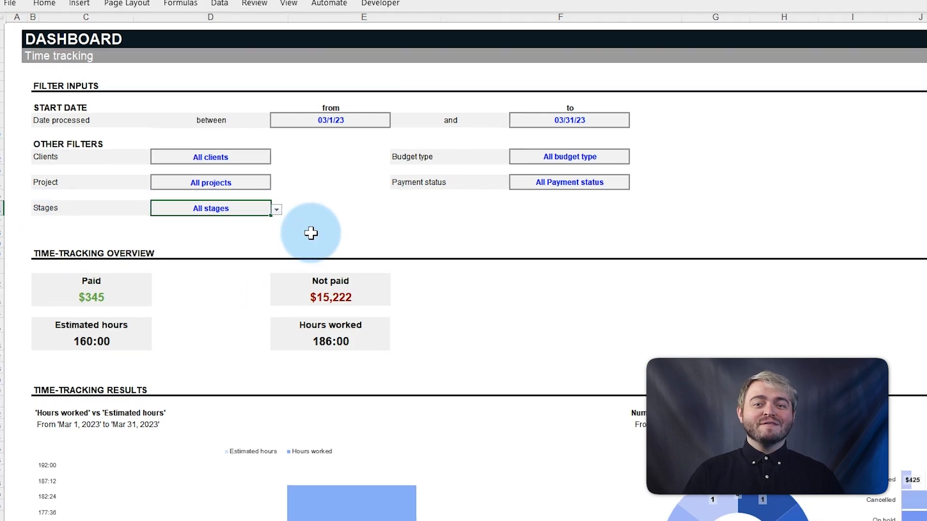
# Enter Completed as the stage below On hold, then return to the Dashboard
pyautogui.click(162, 508)
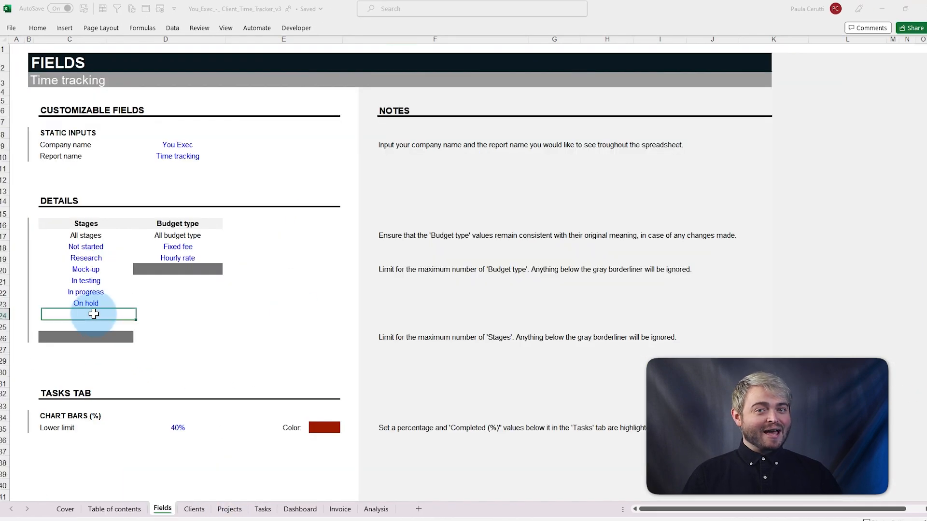
pyautogui.write('Cancelled')
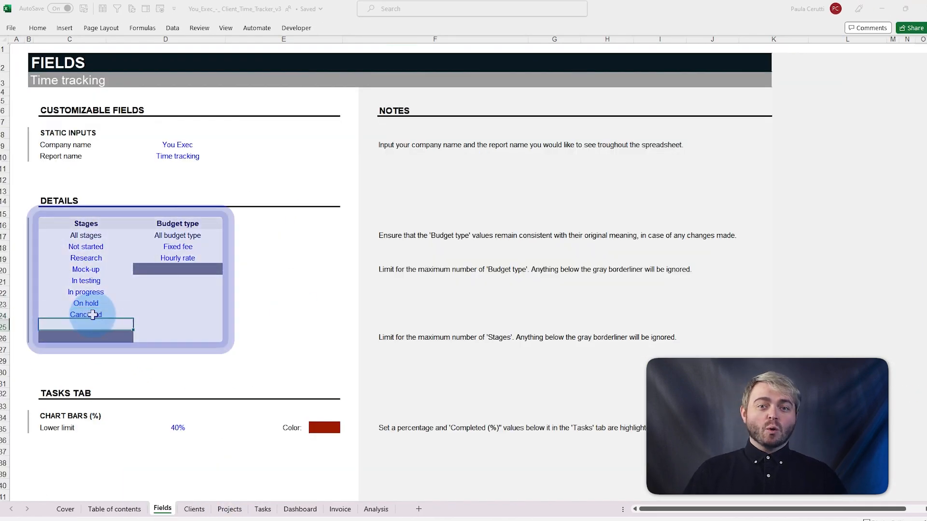
pyautogui.write('Completed')
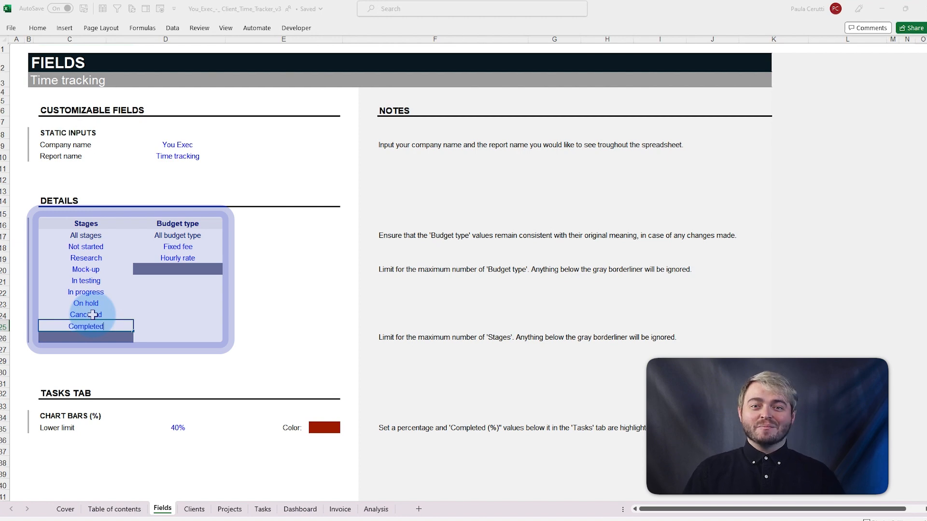
pyautogui.click(300, 509)
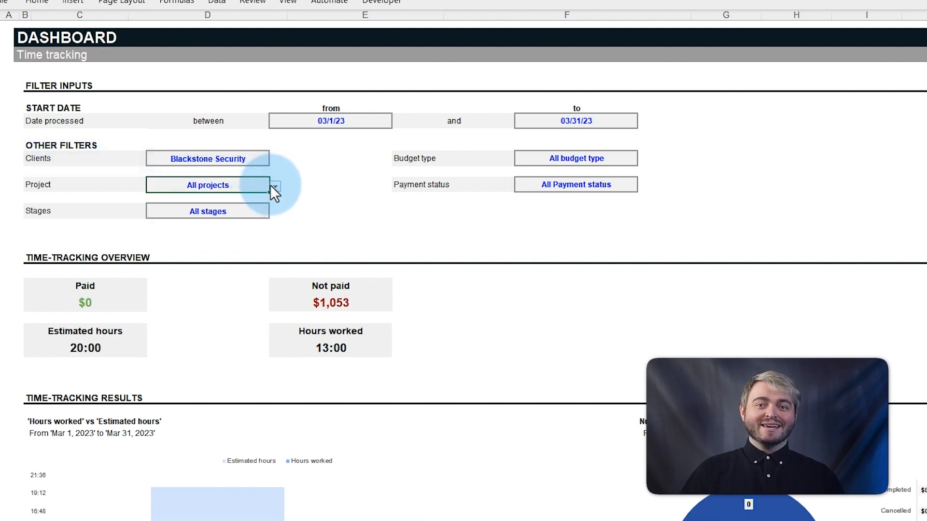
# Reset the Dashboard to All clients for 03/1/22 to 03/31/23
pyautogui.click(274, 185)
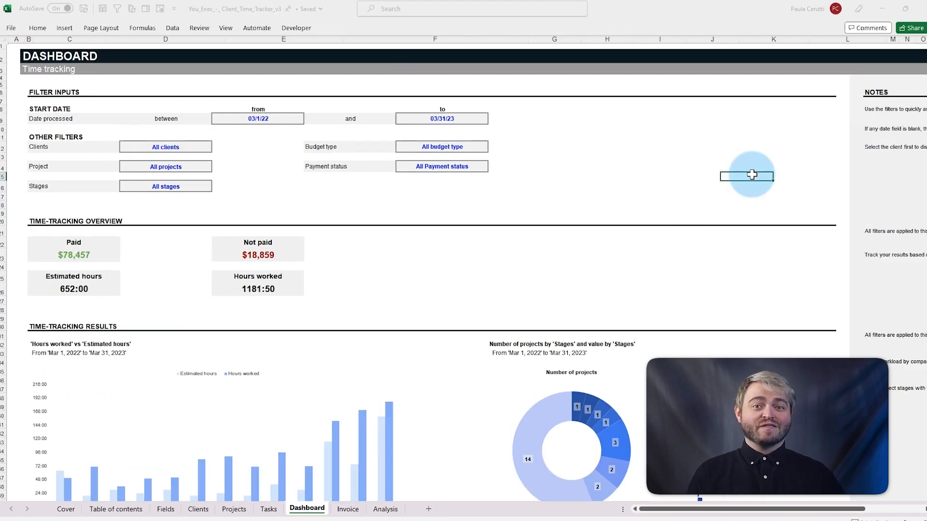
pyautogui.scroll(-3)
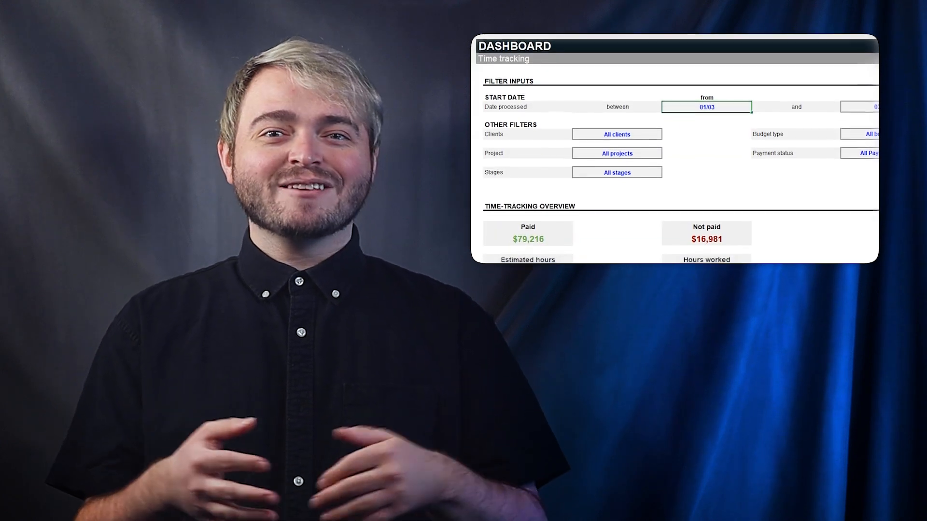
# Scroll the Dashboard to the Projects and Tasks Progress charts
pyautogui.click(665, 116)
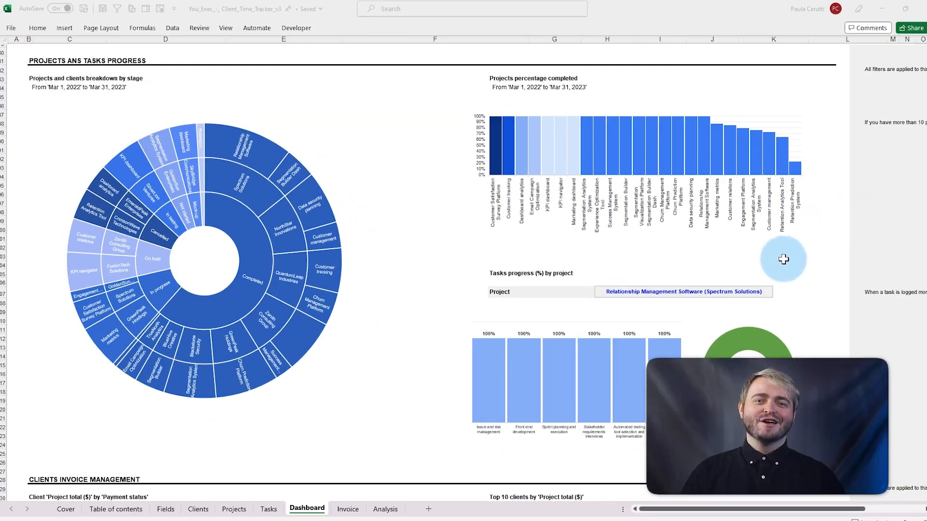
# Browse the Clients, Projects and Tasks sheets, checking a task's completion percentage
pyautogui.click(198, 509)
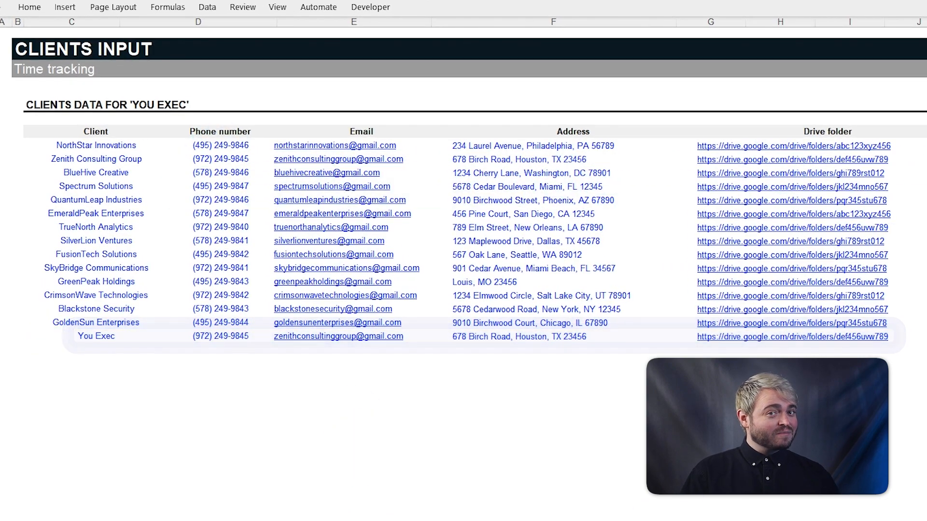
pyautogui.click(233, 509)
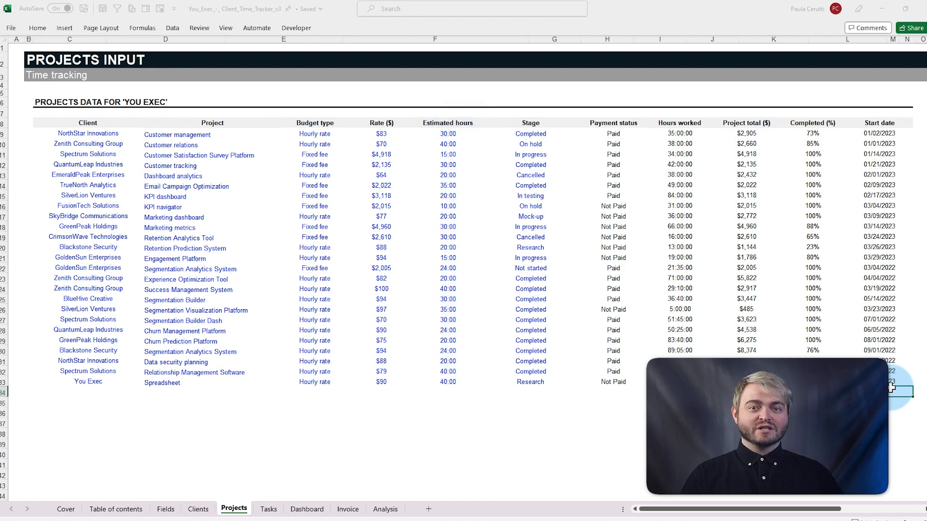
pyautogui.click(268, 508)
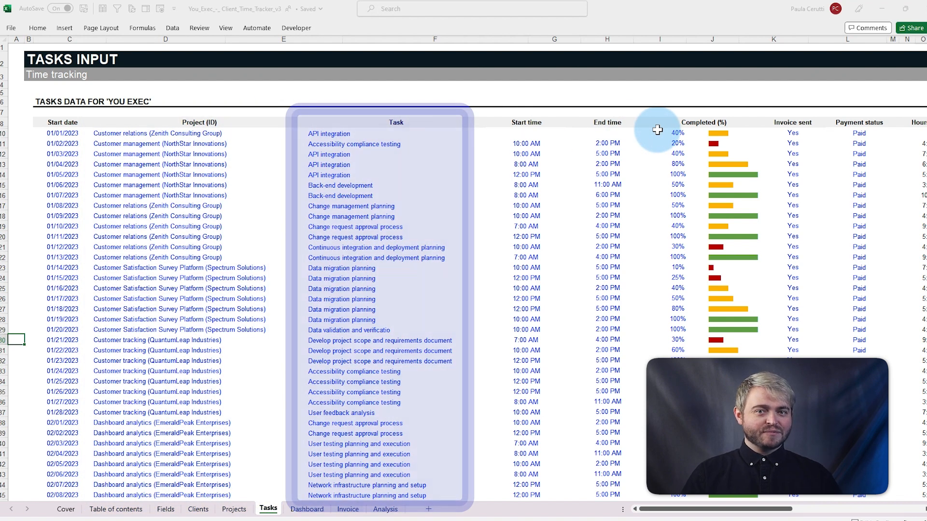
pyautogui.click(526, 133)
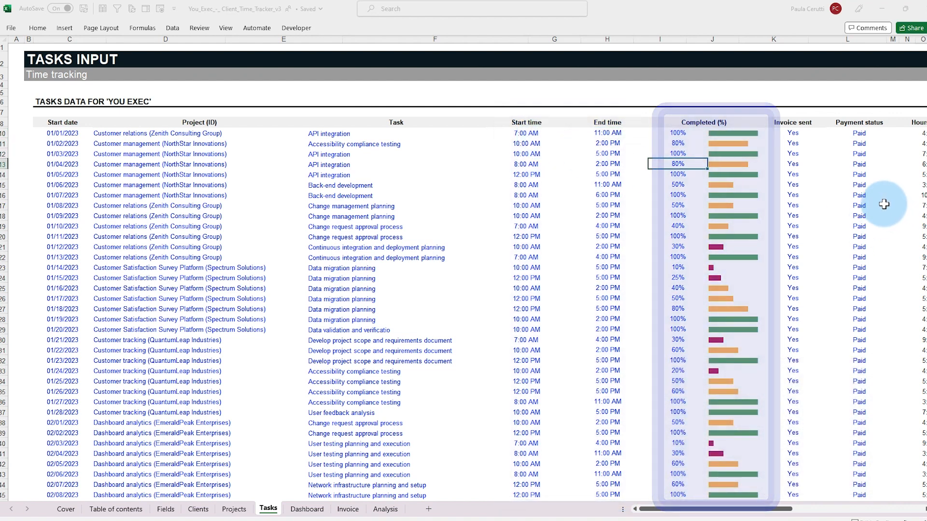
pyautogui.hscroll(3)
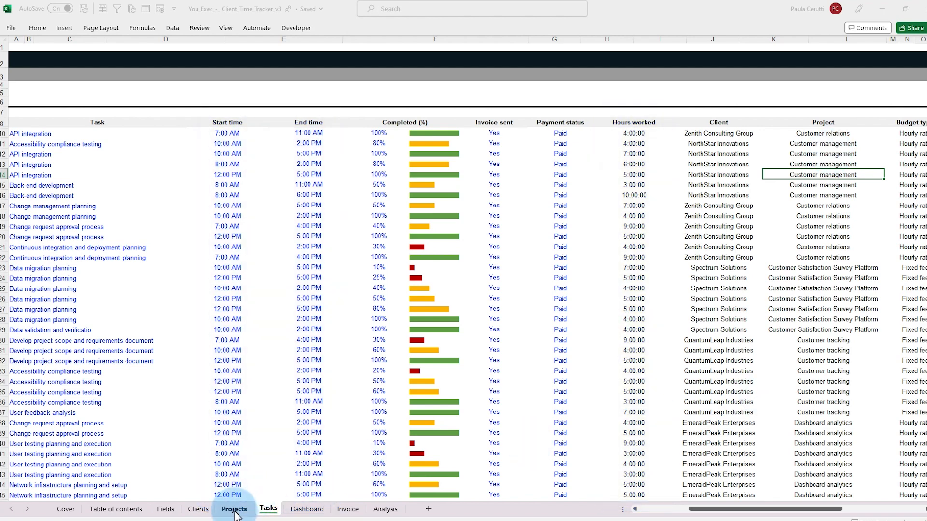
# Return to the Projects sheet, then view Segmentation Analytics System's 76% progress
pyautogui.click(234, 509)
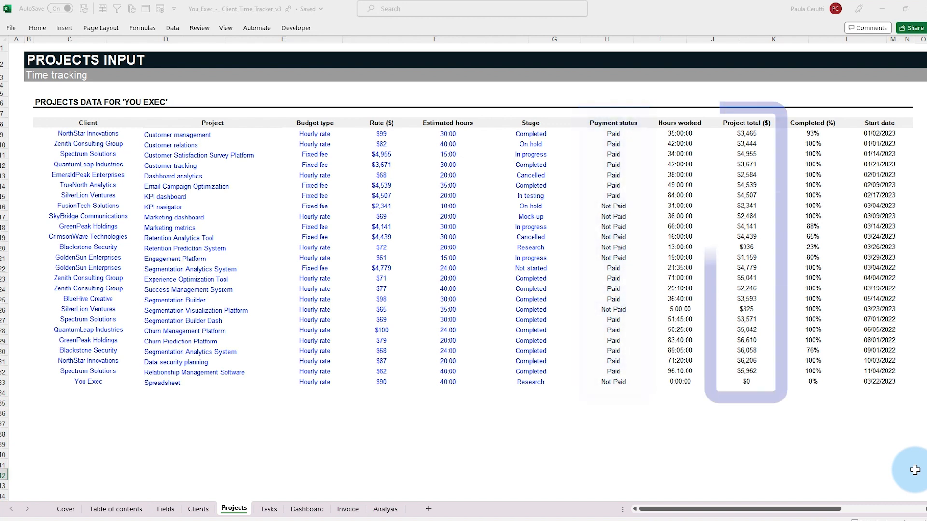
pyautogui.click(813, 122)
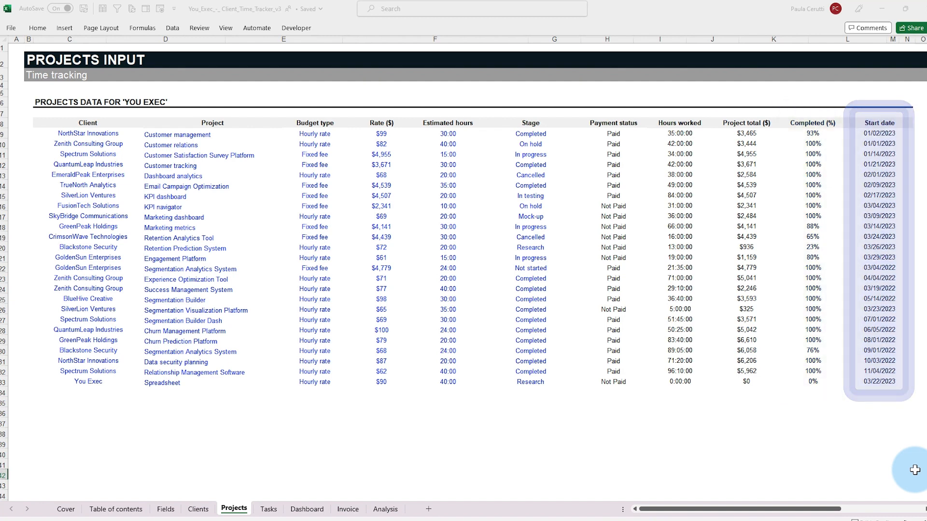
pyautogui.click(307, 508)
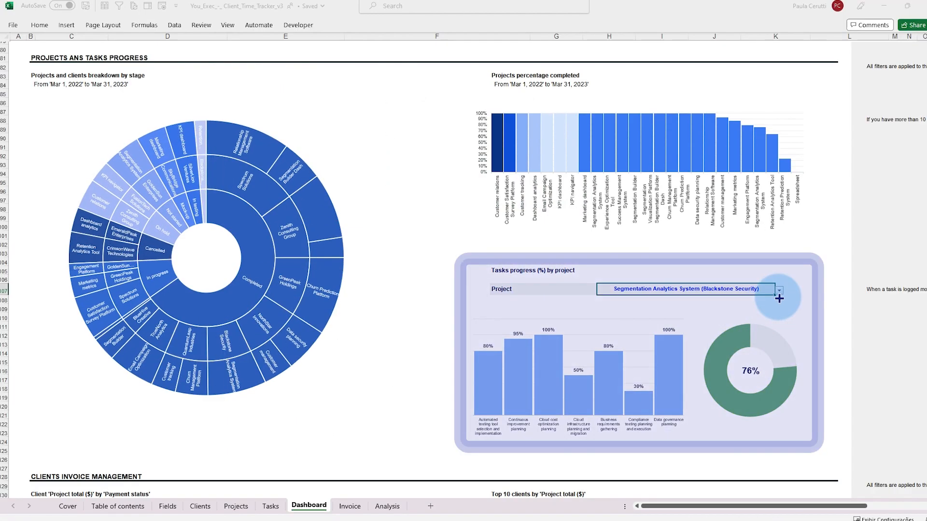
# Chart task progress for two more projects from the Project dropdown
pyautogui.click(778, 290)
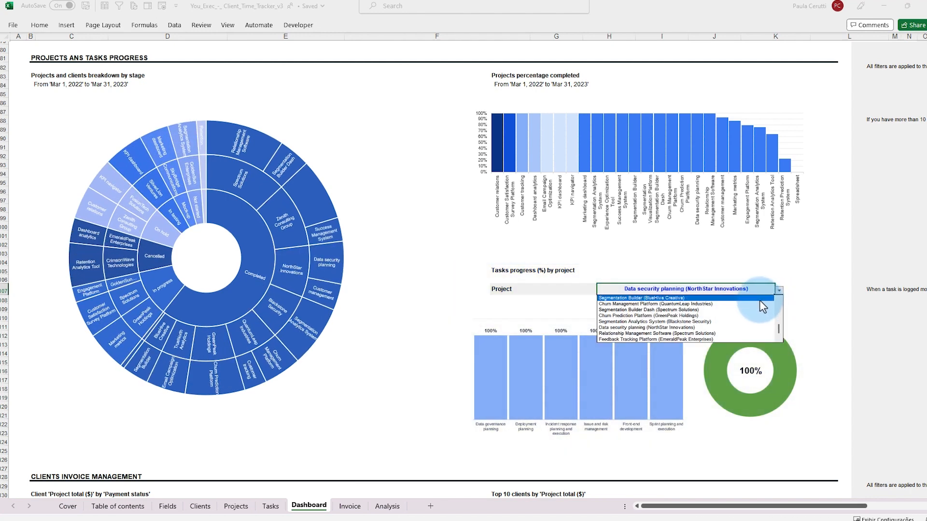
pyautogui.click(650, 309)
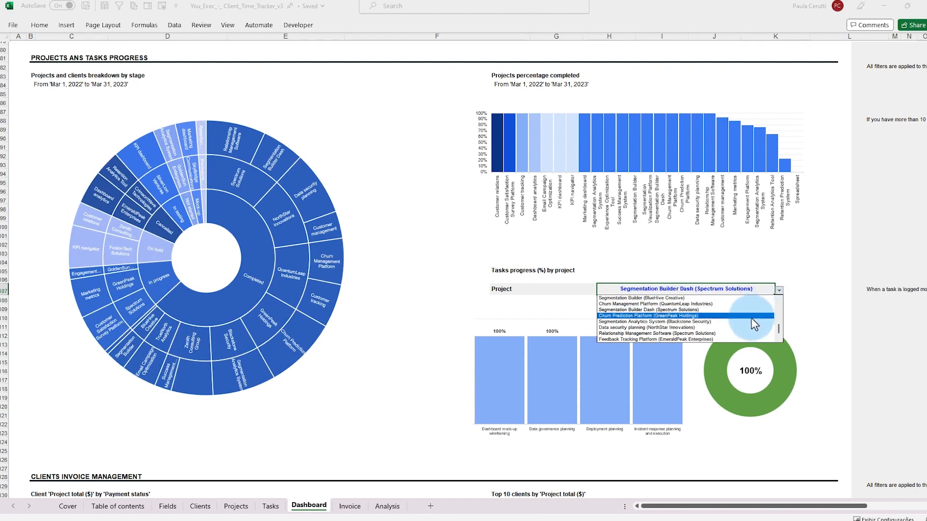
pyautogui.click(650, 316)
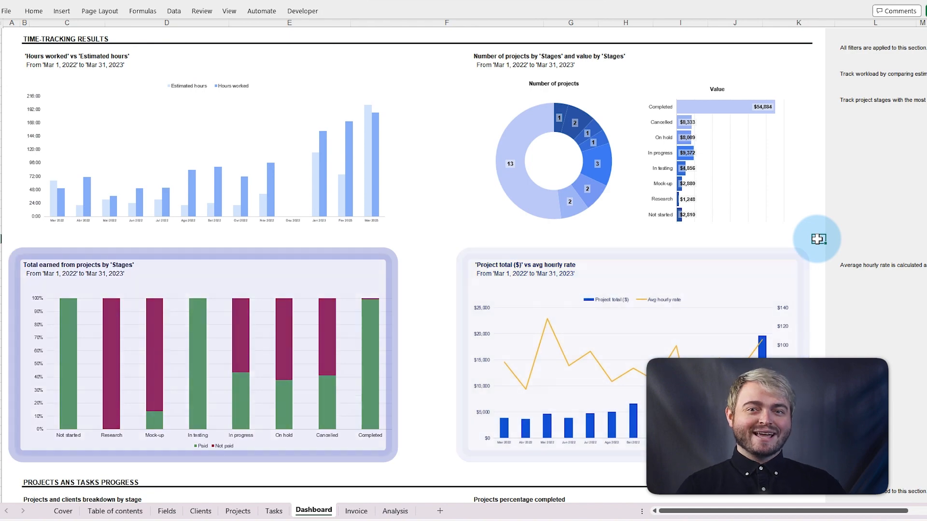
pyautogui.scroll(-3)
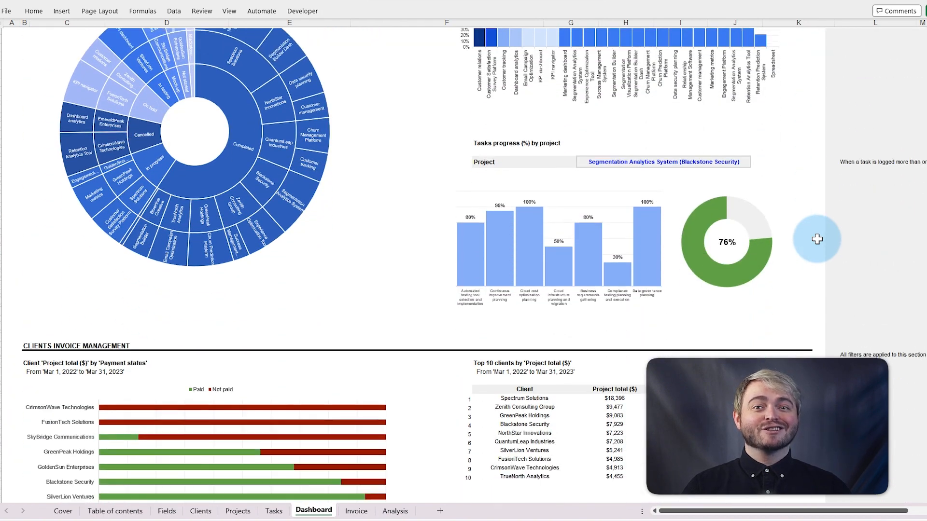
pyautogui.scroll(-3)
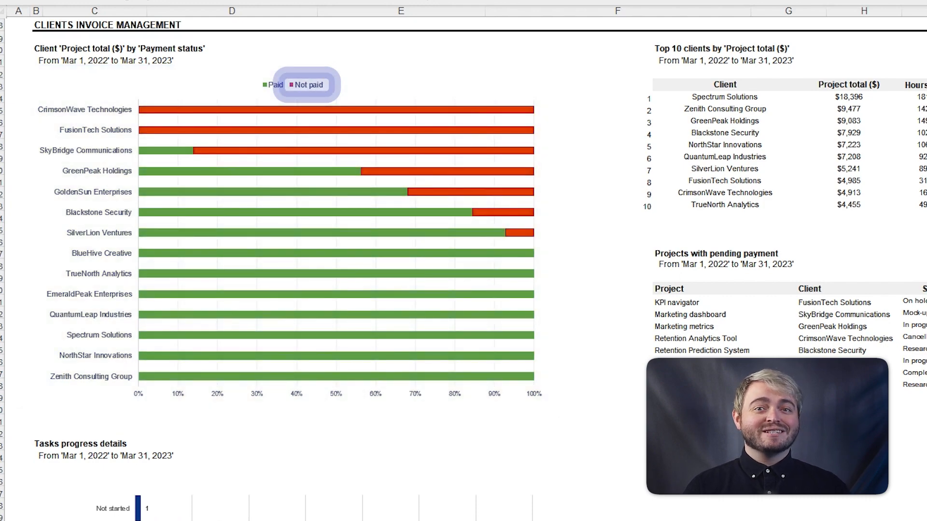
pyautogui.hscroll(3)
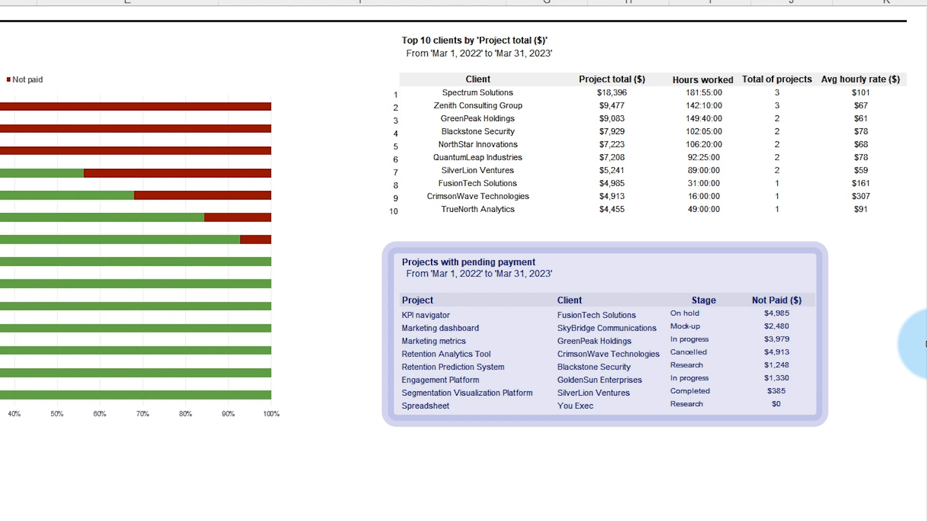
pyautogui.scroll(-3)
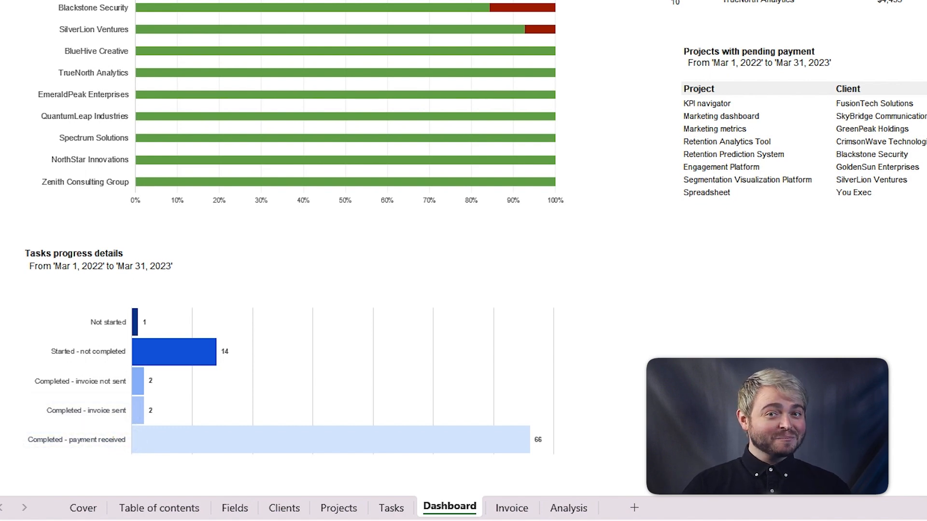
pyautogui.click(511, 507)
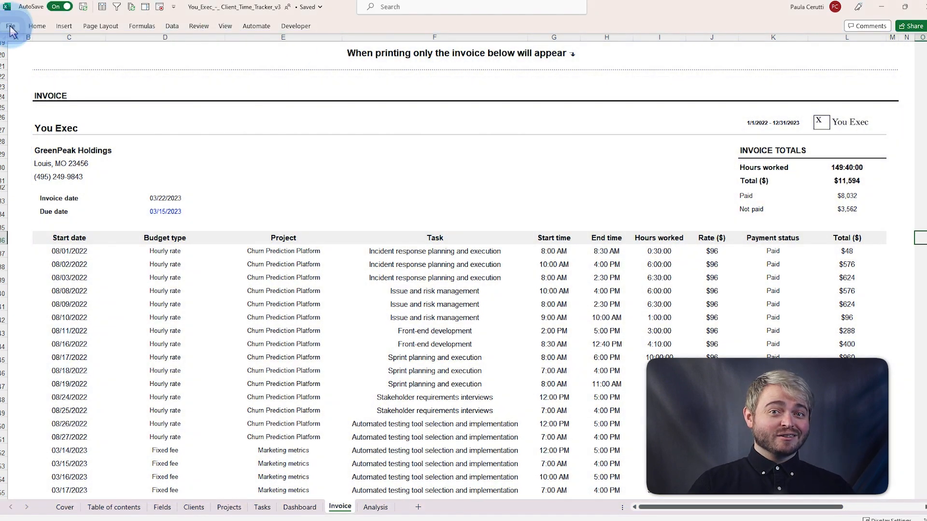
# Print the invoice with Microsoft Print to PDF from File > Print
pyautogui.click(10, 26)
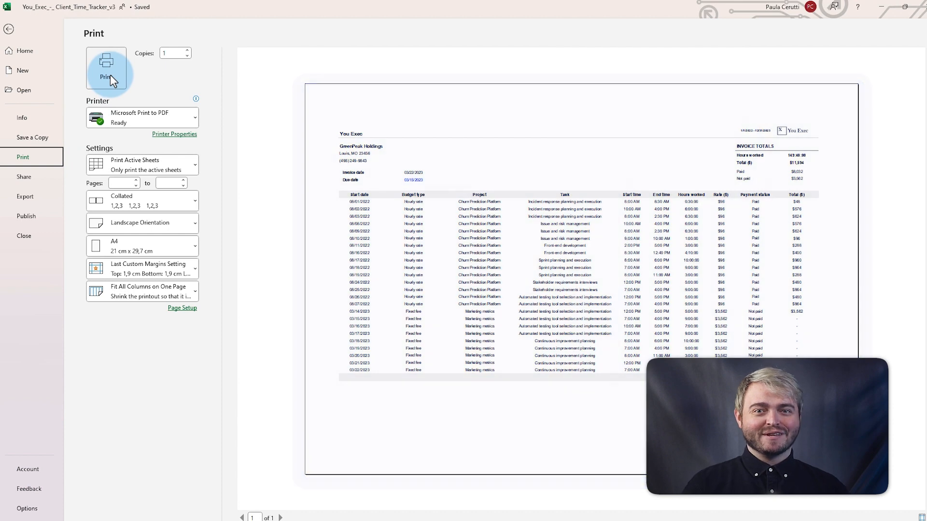
pyautogui.click(106, 65)
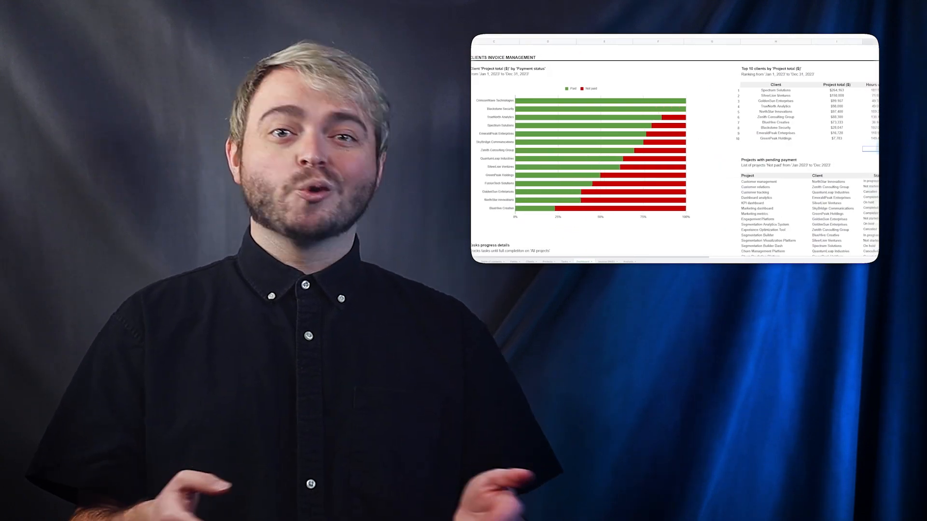